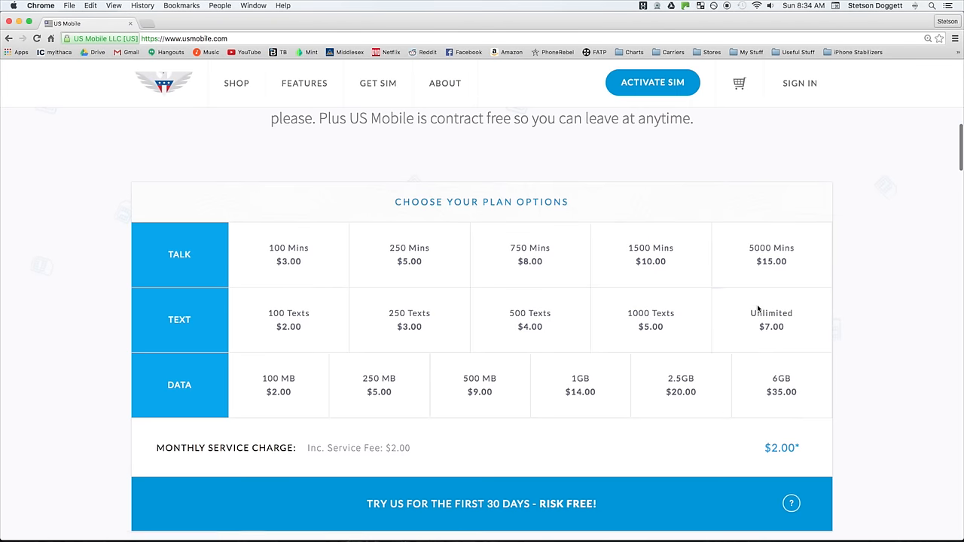
# - Pick 100 texts and 100 minutes in the Choose Your Plan Options grid
pyautogui.click(289, 319)
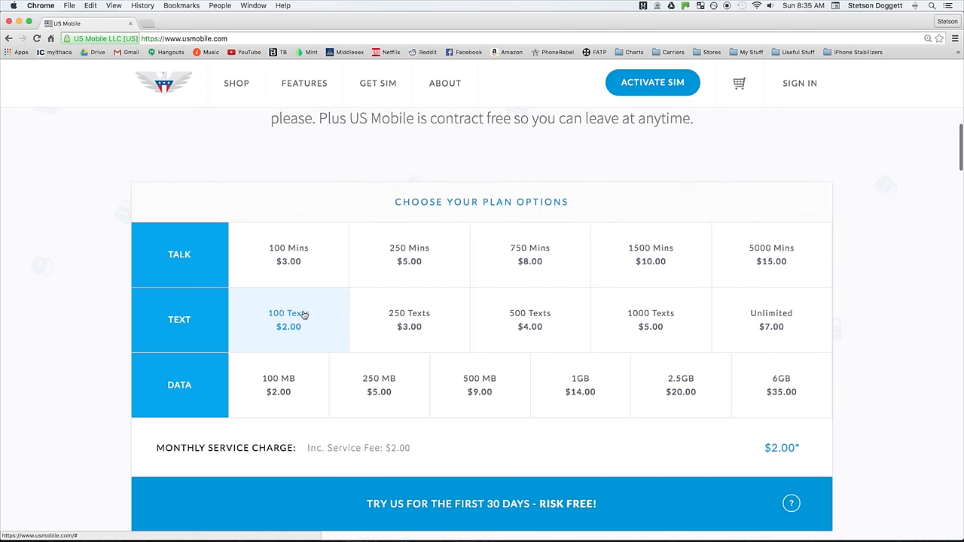
pyautogui.click(479, 386)
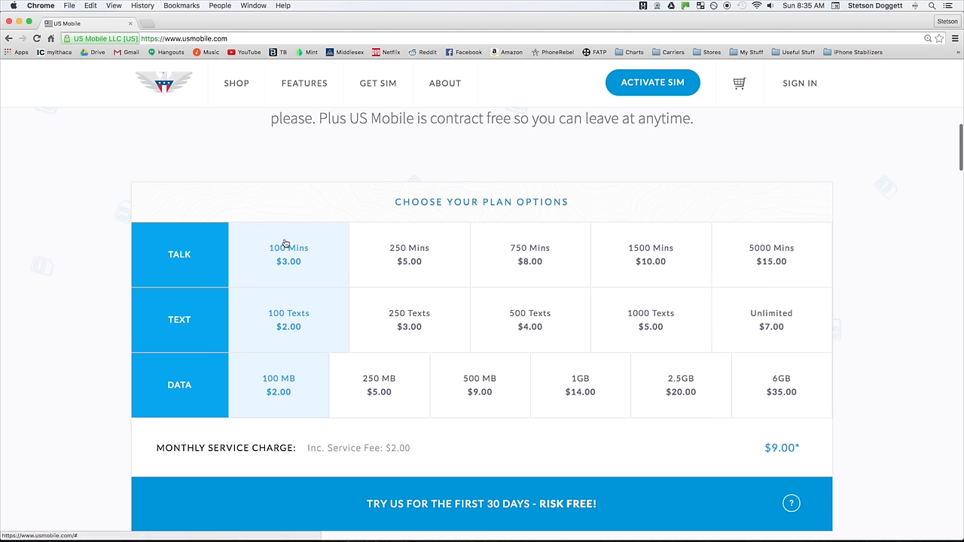
pyautogui.moveTo(566, 446)
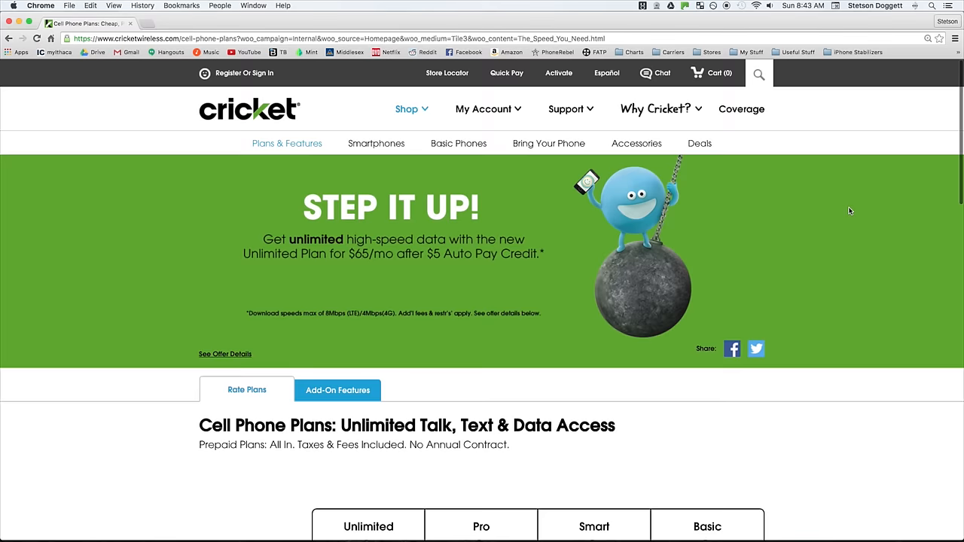
# - Scroll down to the Cricket rate plan table: Unlimited $70, Pro $60, Smart $50, Basic $40
pyautogui.scroll(-3)
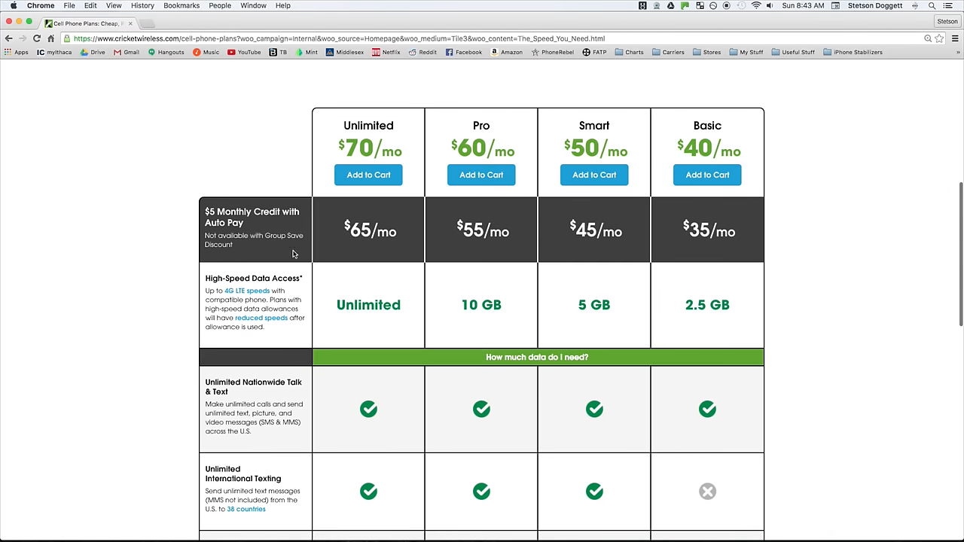
pyautogui.moveTo(268, 292)
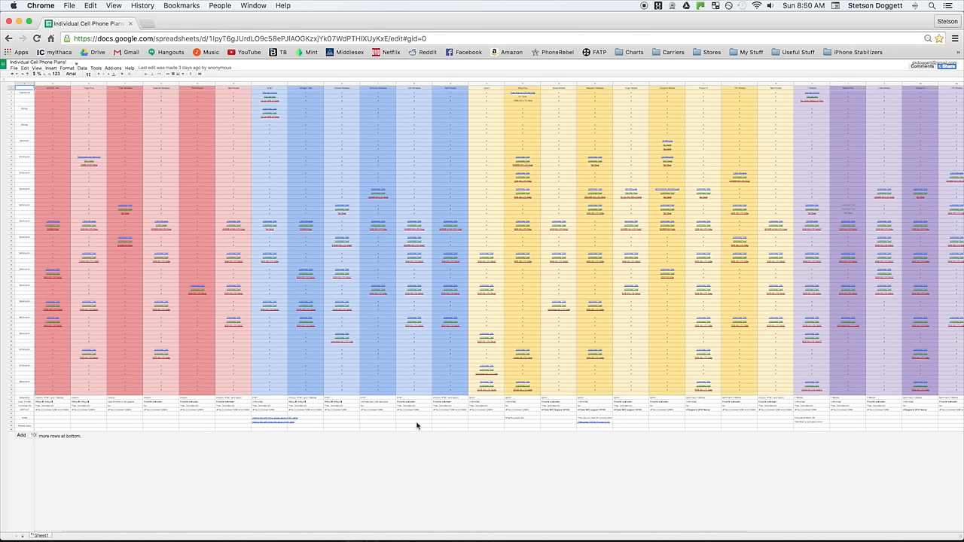
pyautogui.hscroll(3)
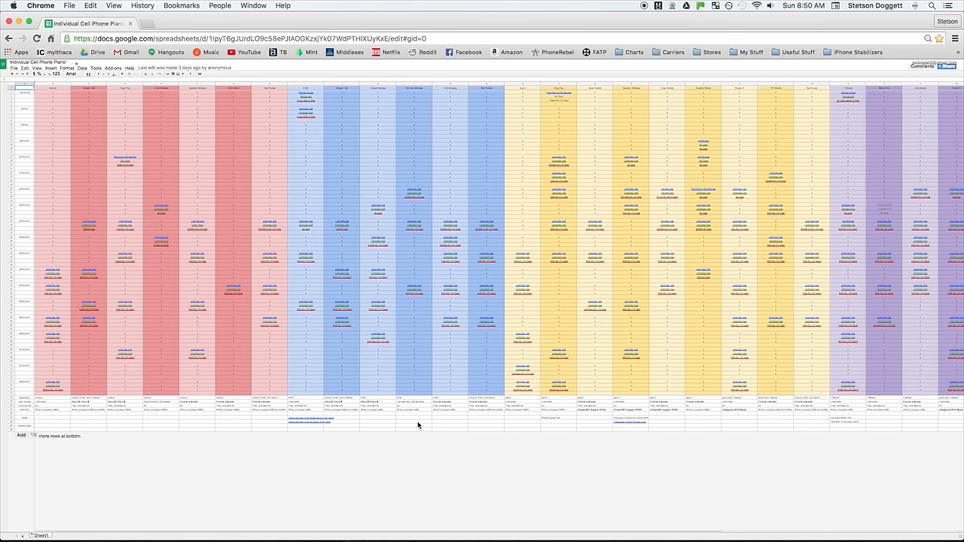
pyautogui.moveTo(859, 479)
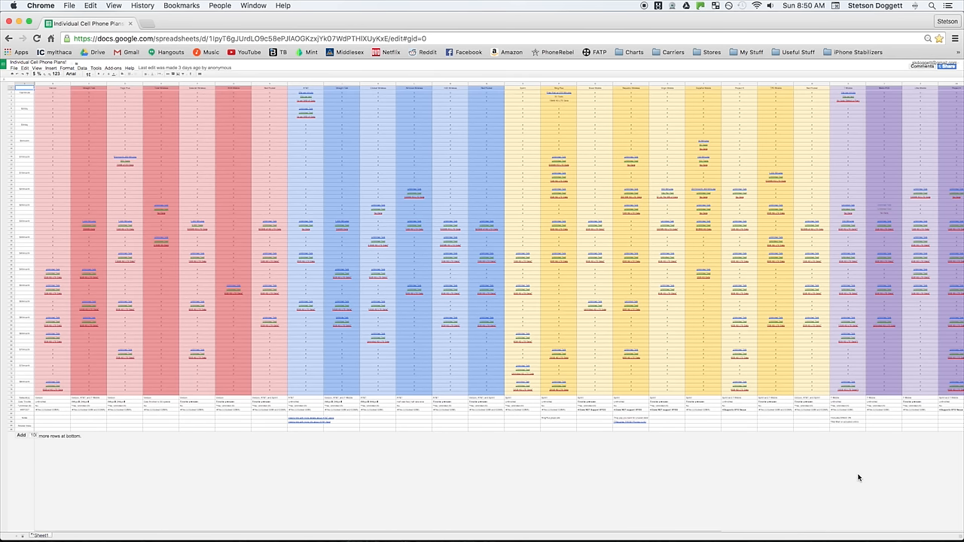